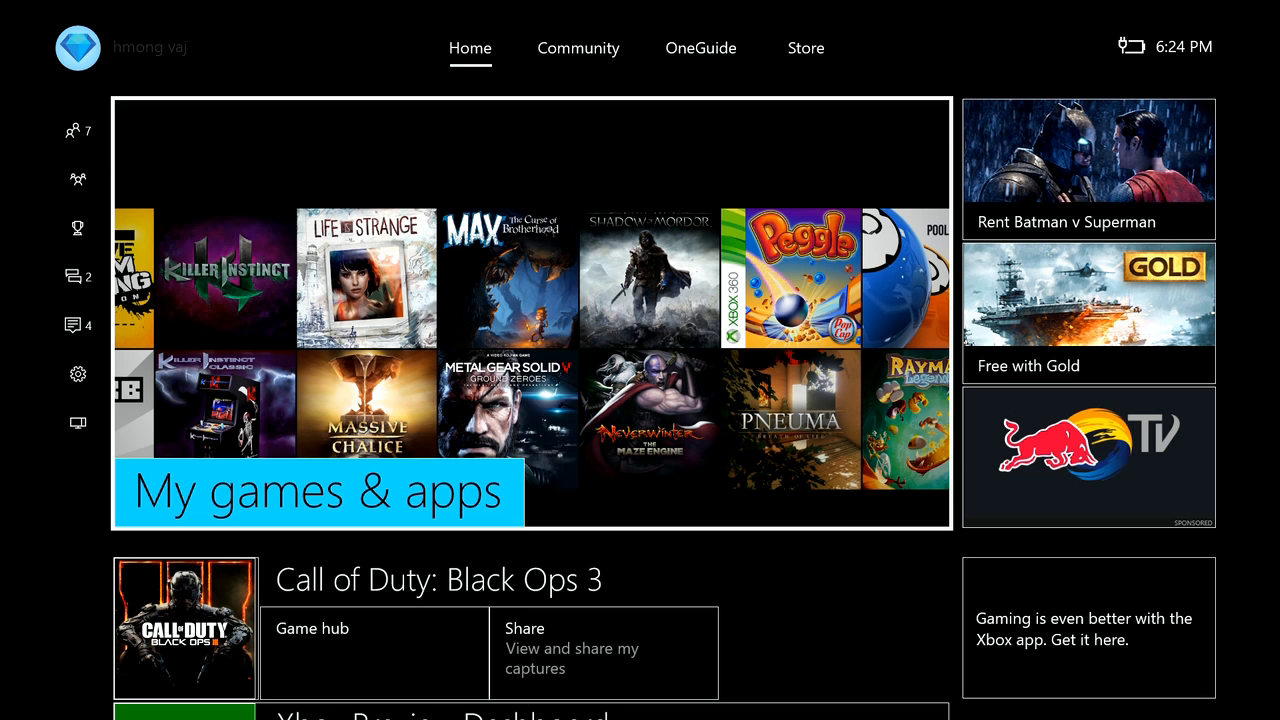
# Move through the guide's tabs to its Settings gear tab over the home screen
pyautogui.click(76, 228)
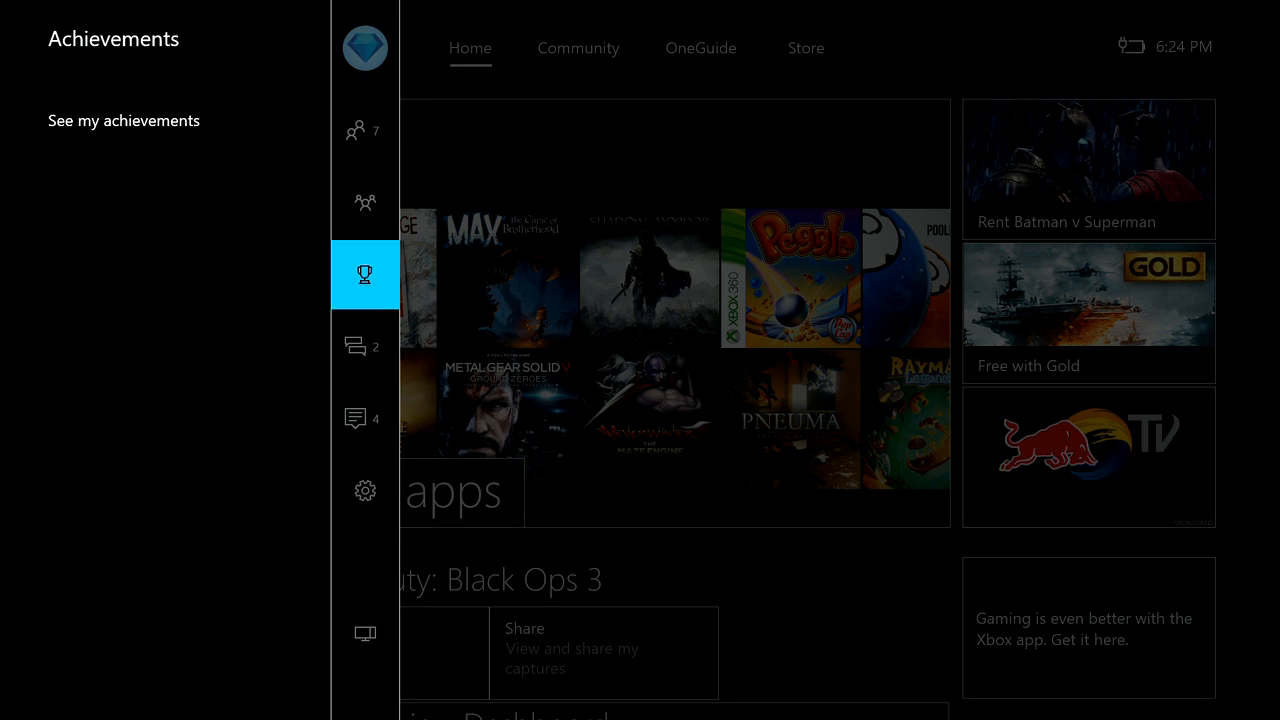
pyautogui.click(364, 632)
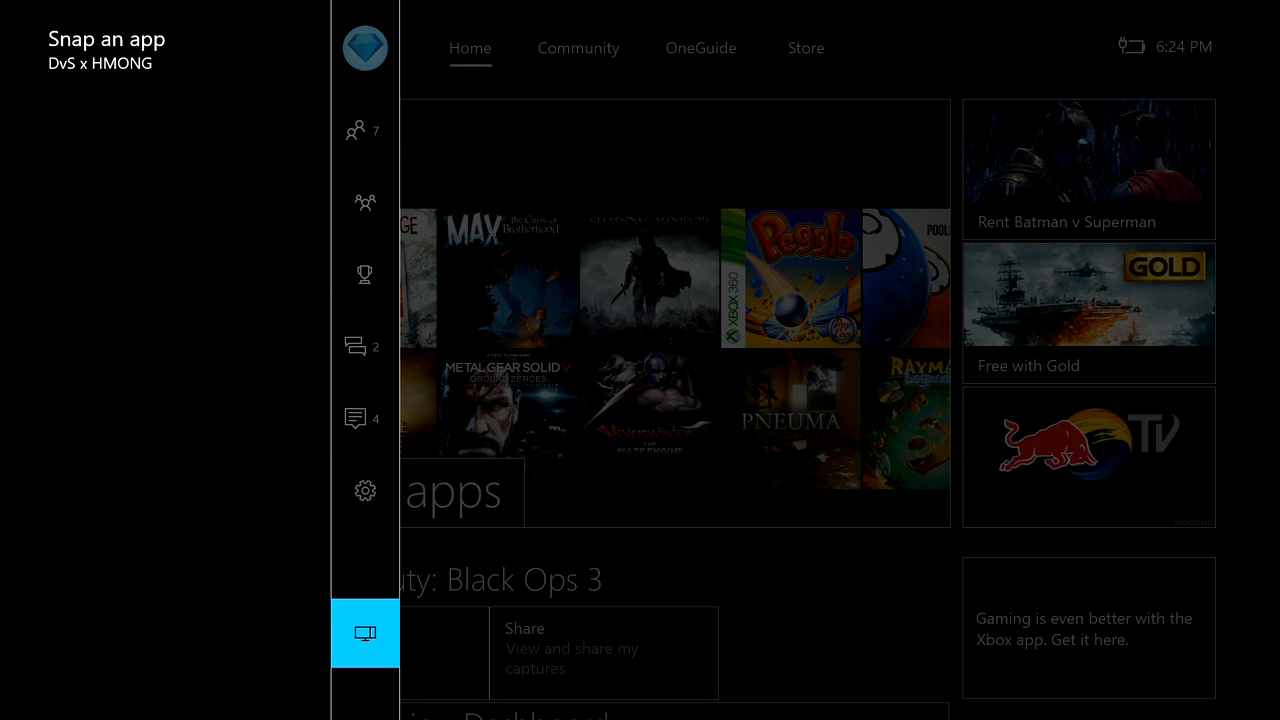
pyautogui.click(364, 490)
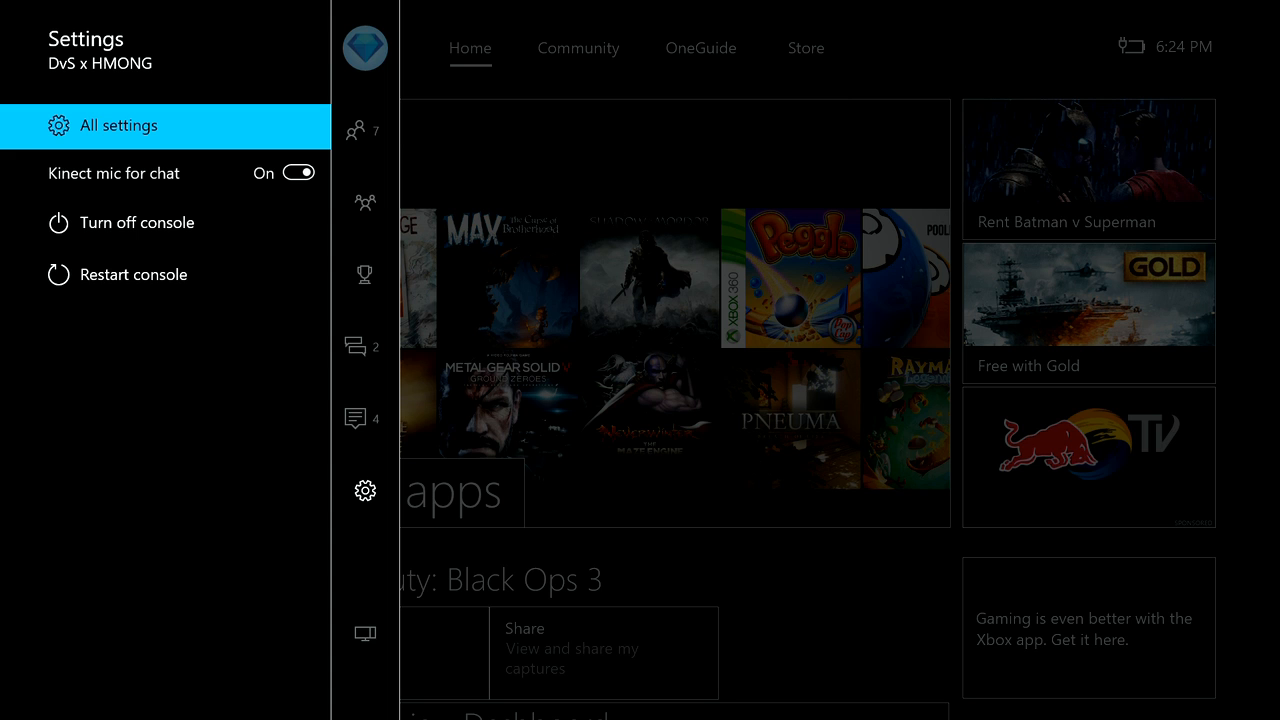
# Go from All settings into the Account section's Payment & billing page
pyautogui.click(118, 124)
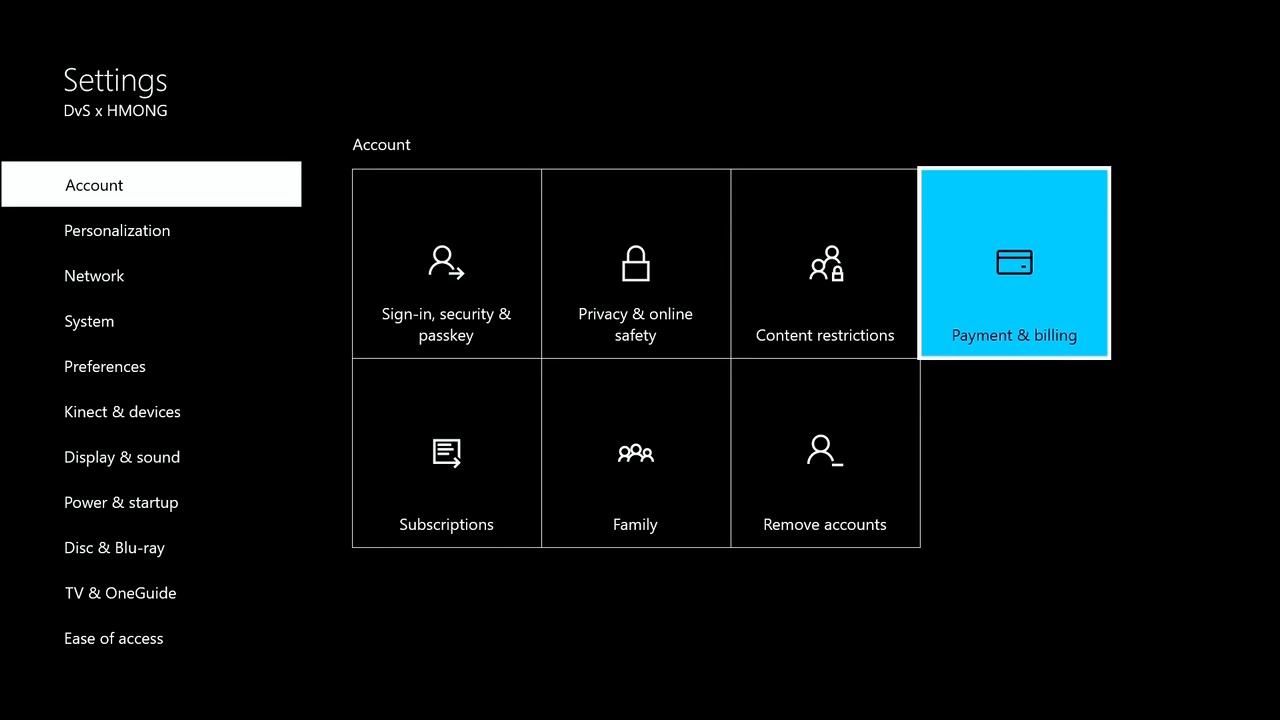
pyautogui.click(1012, 264)
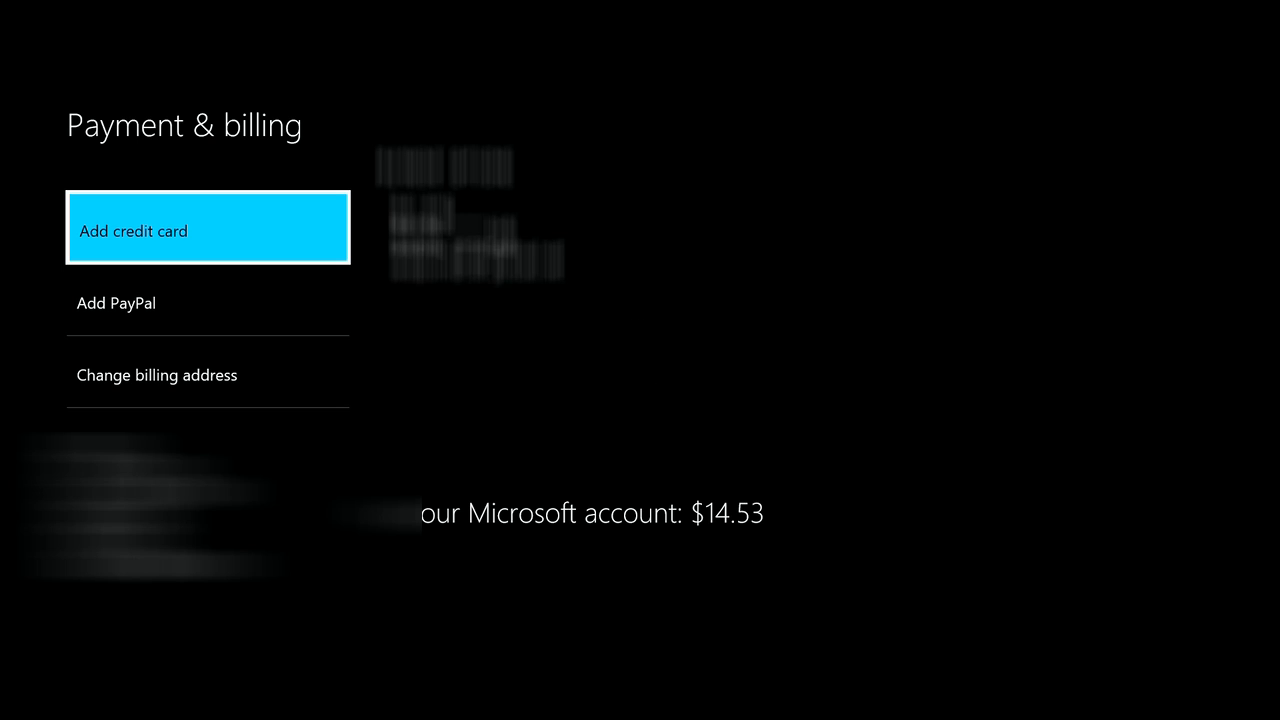
# Select the saved PayPal entry to show Edit at PayPal.com and Remove
pyautogui.press('Down')
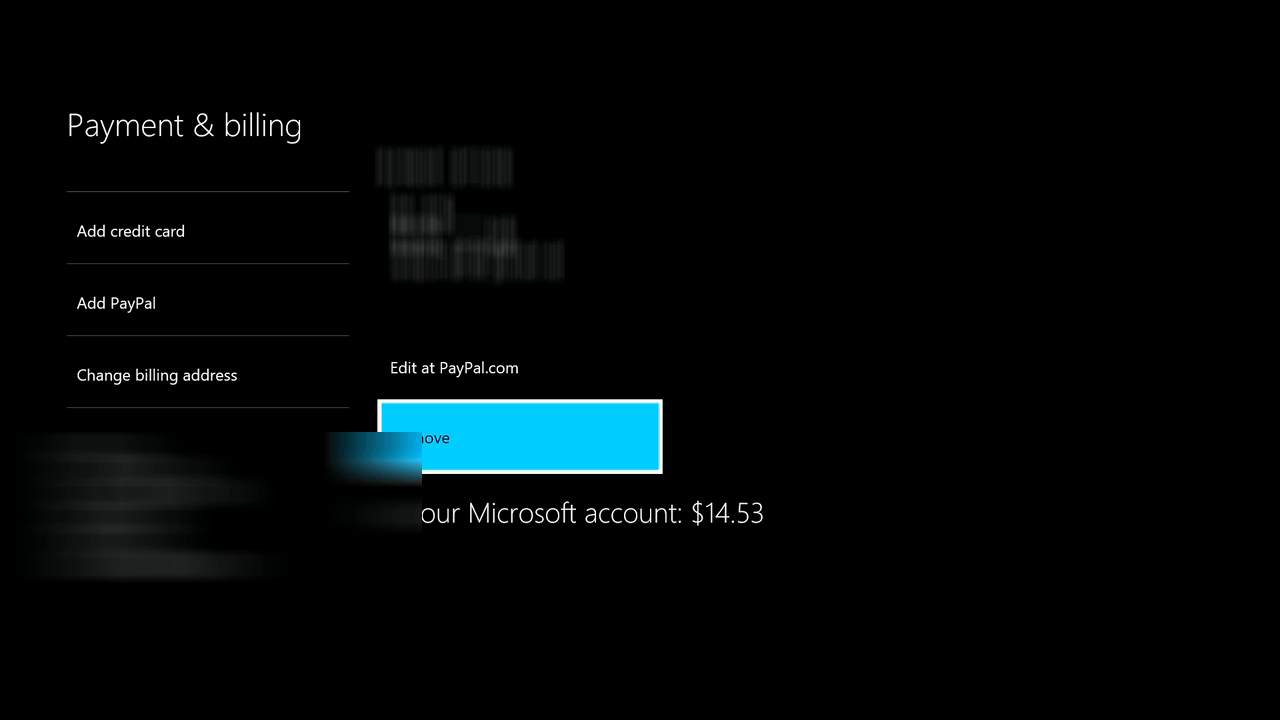
# Remove the PayPal payment option and confirm on 'Remove this payment option?'
pyautogui.click(518, 438)
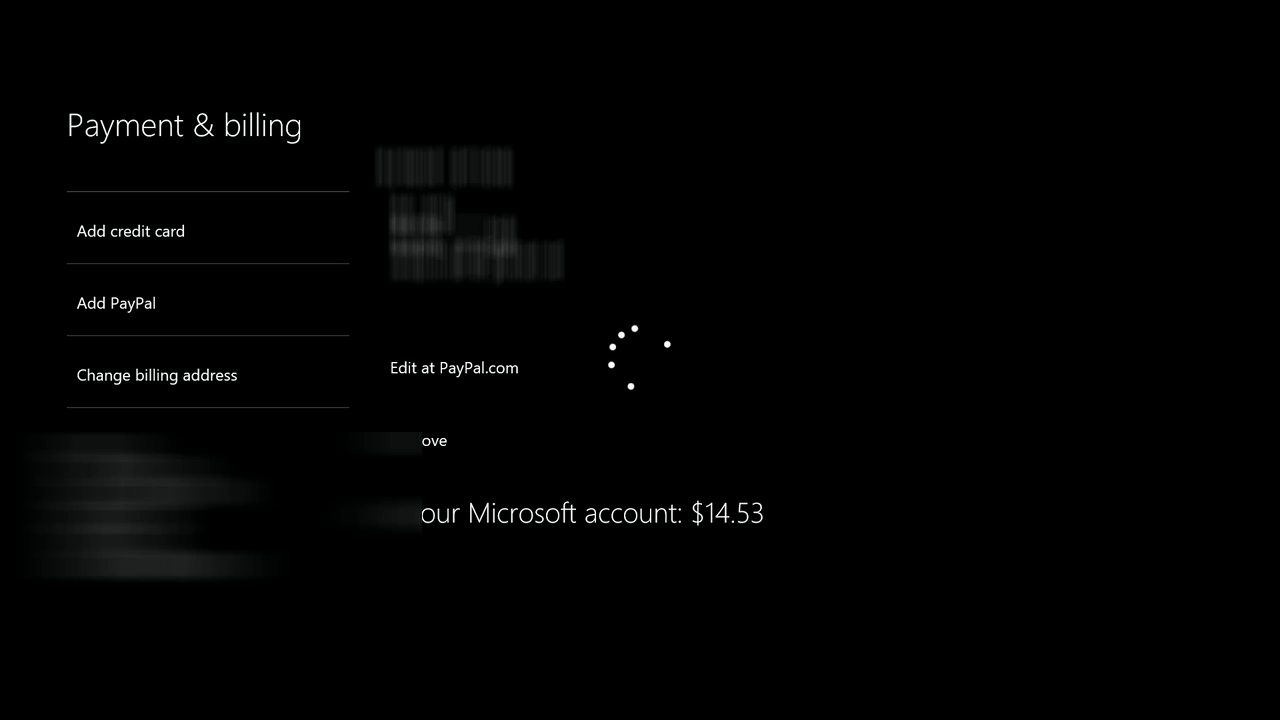
pyautogui.click(404, 442)
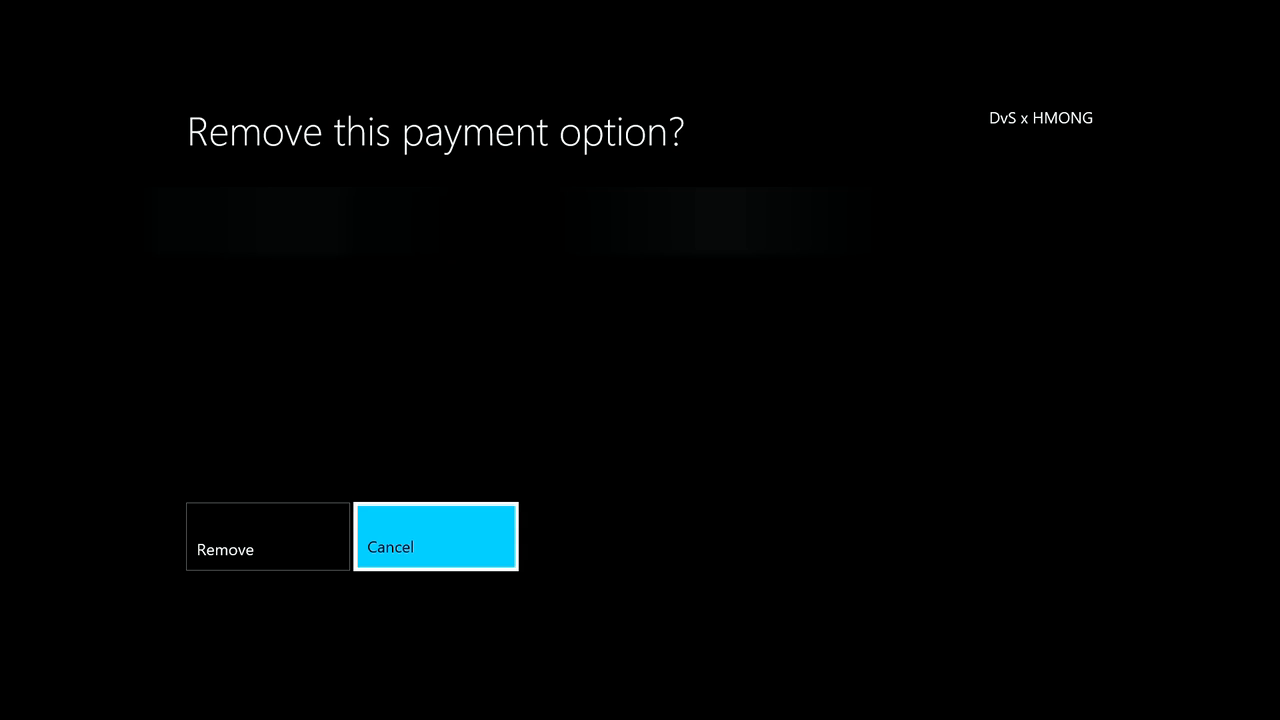
pyautogui.click(436, 536)
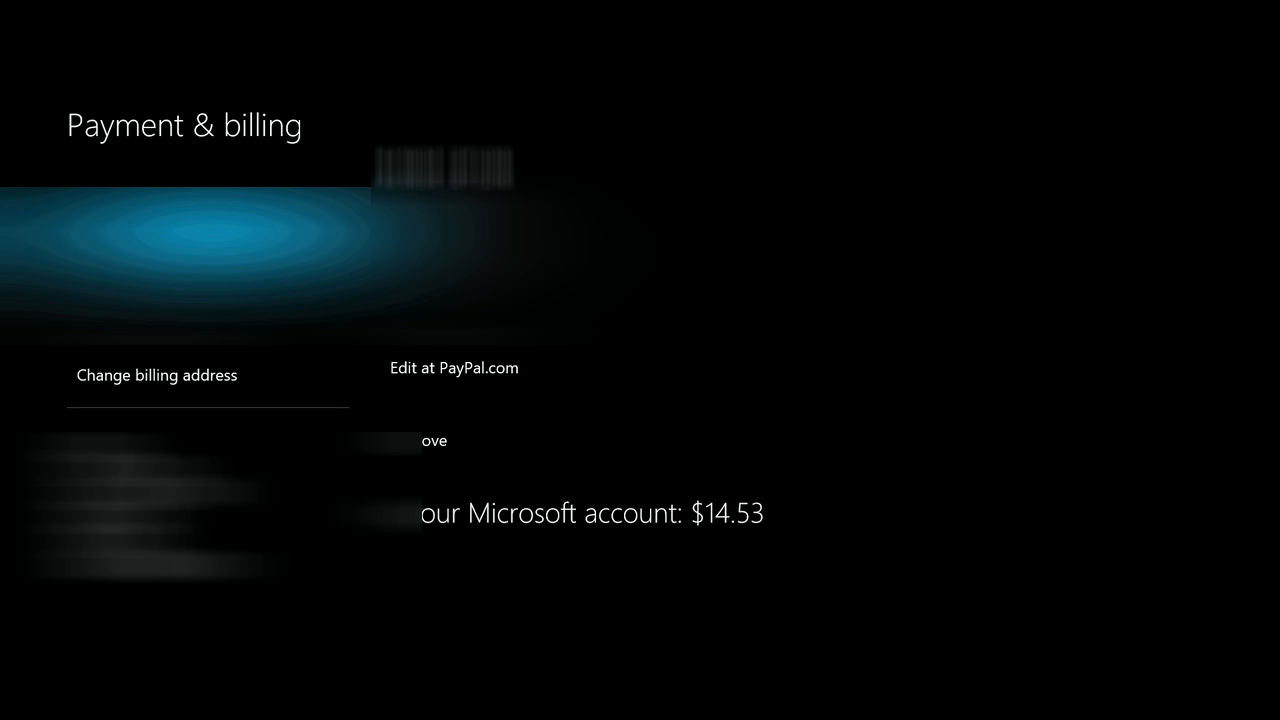